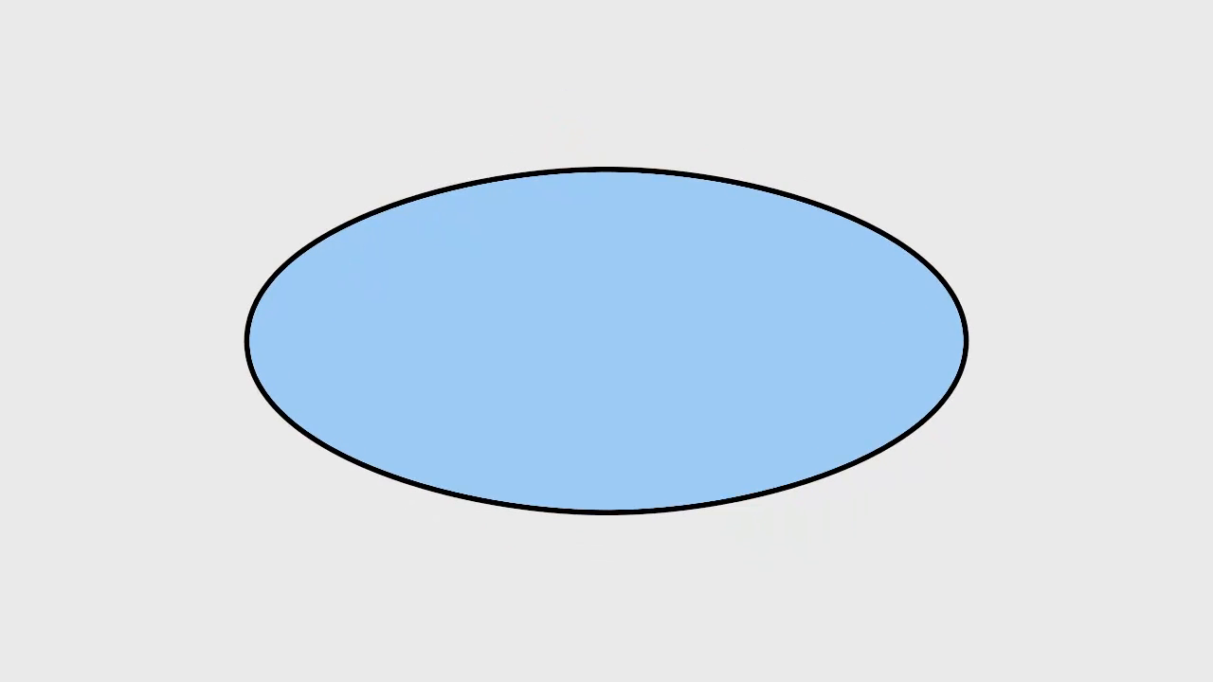
{"action": "type", "text": "10 Gallons"}
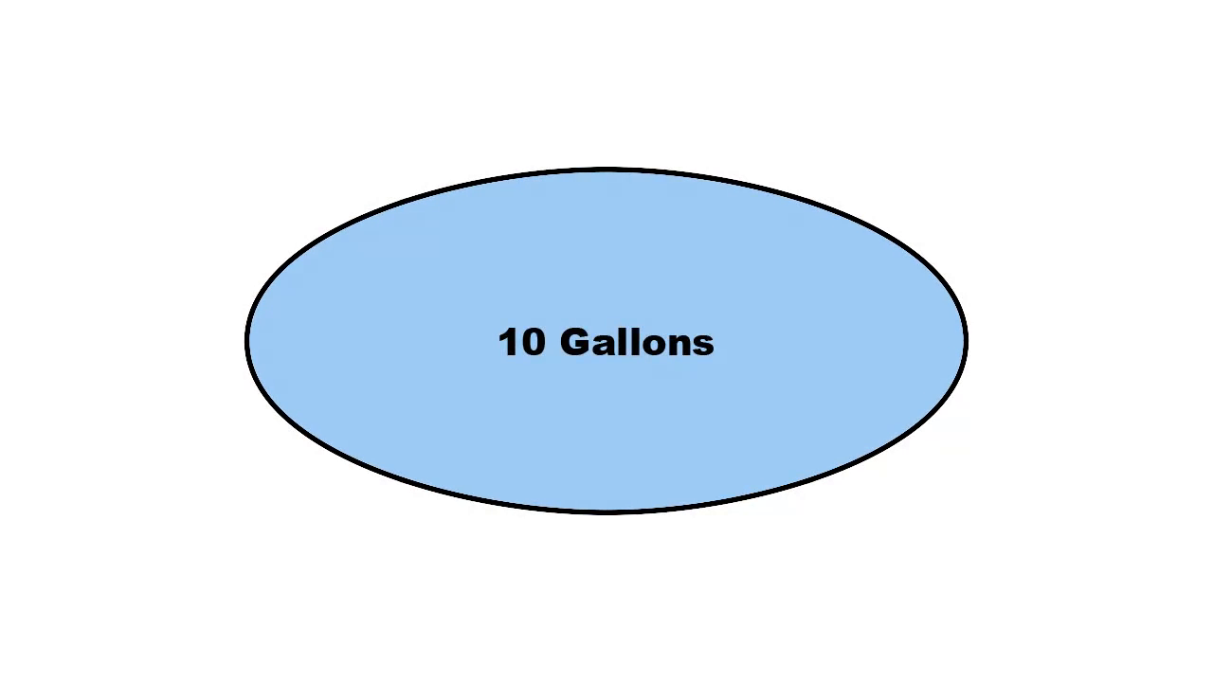